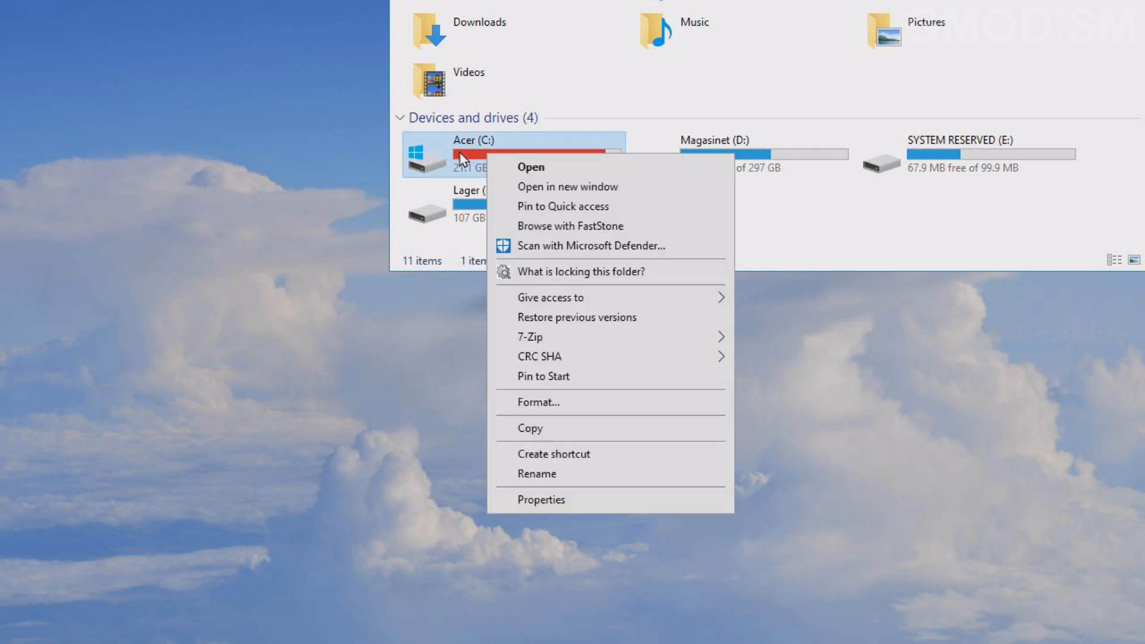
mouse_move(540, 500)
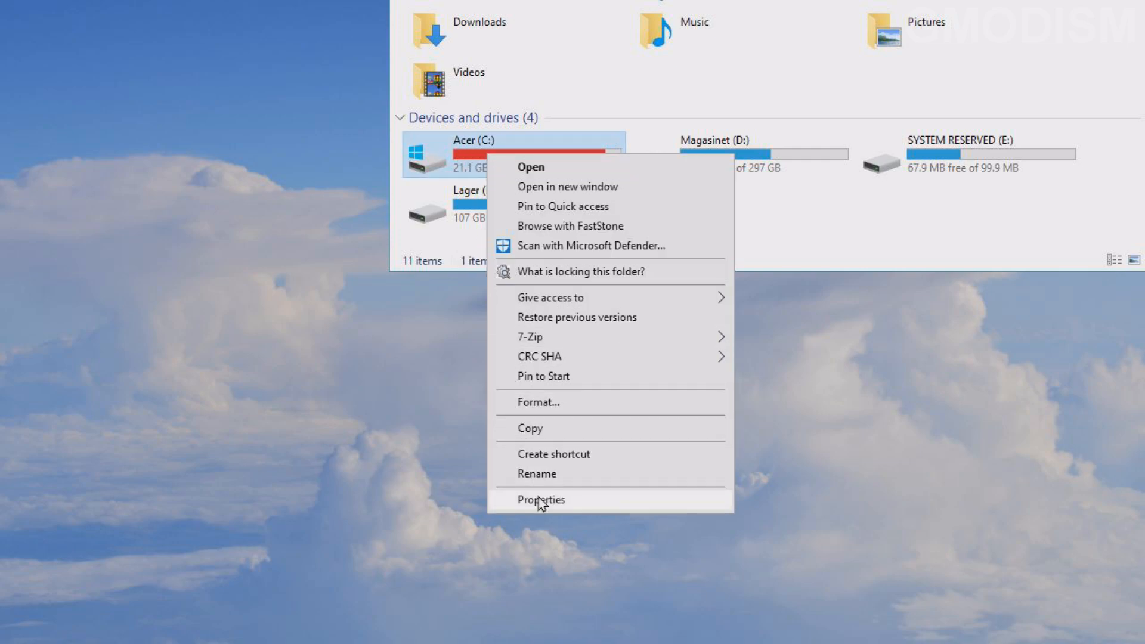
Show the Properties window for the Acer (C:) drive with its used and free space.
click(541, 499)
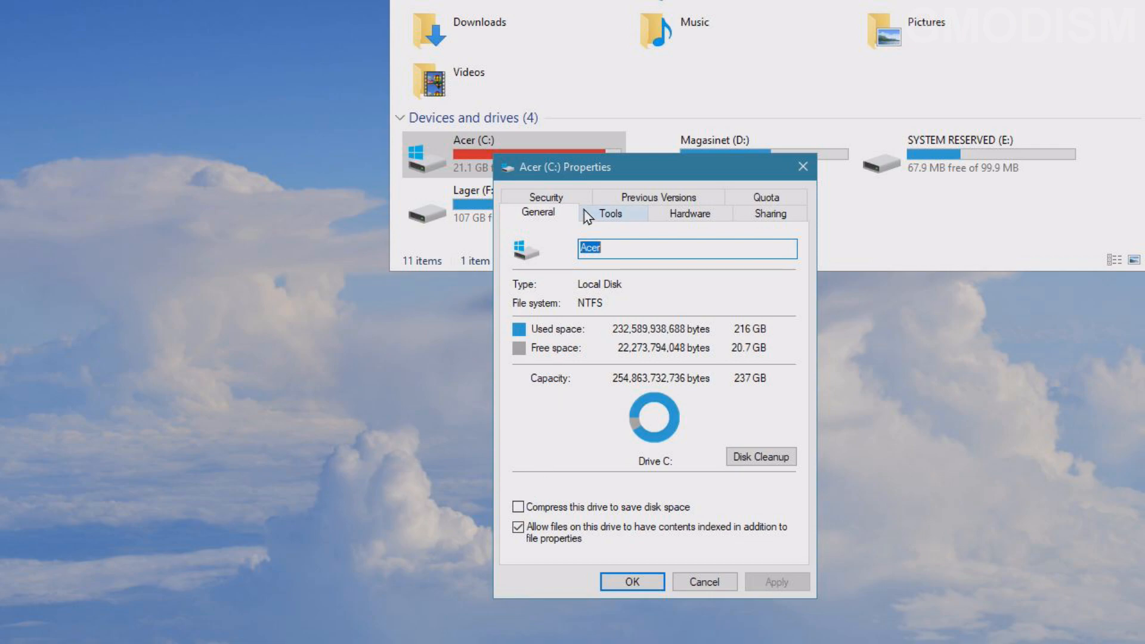
mouse_move(760, 456)
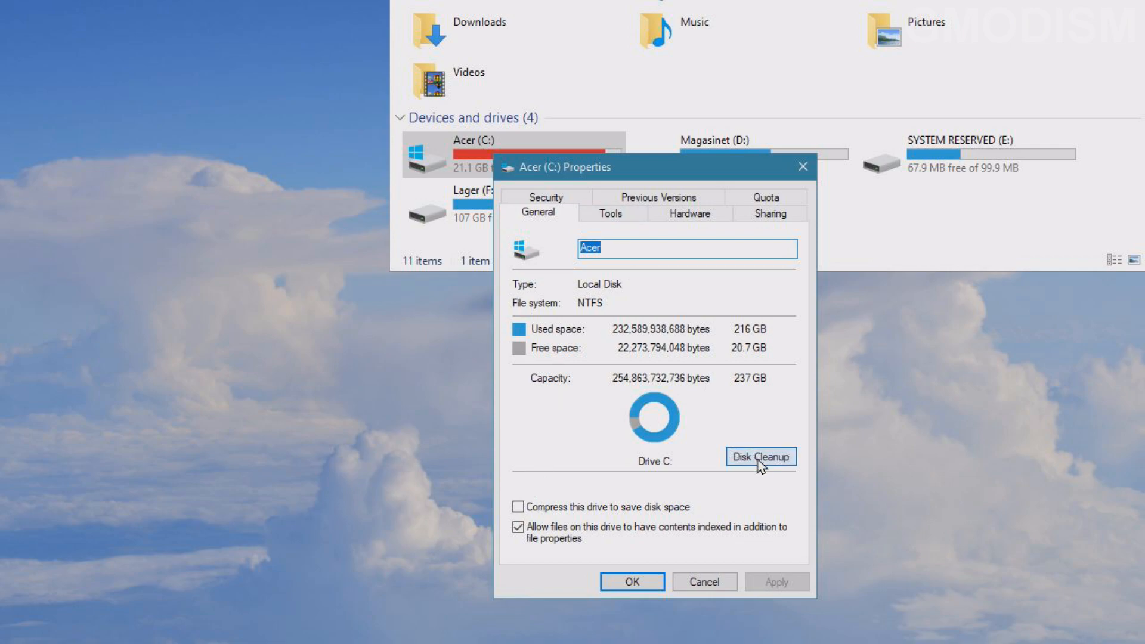
Launch Disk Cleanup for drive C and rescan it including system files.
click(760, 456)
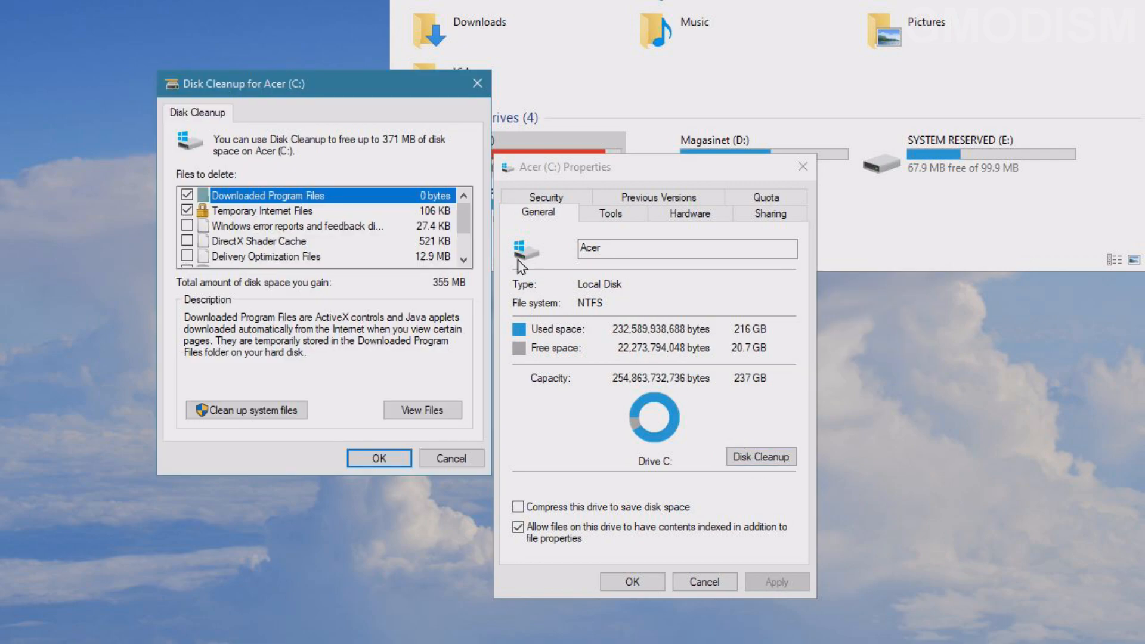
mouse_move(283, 195)
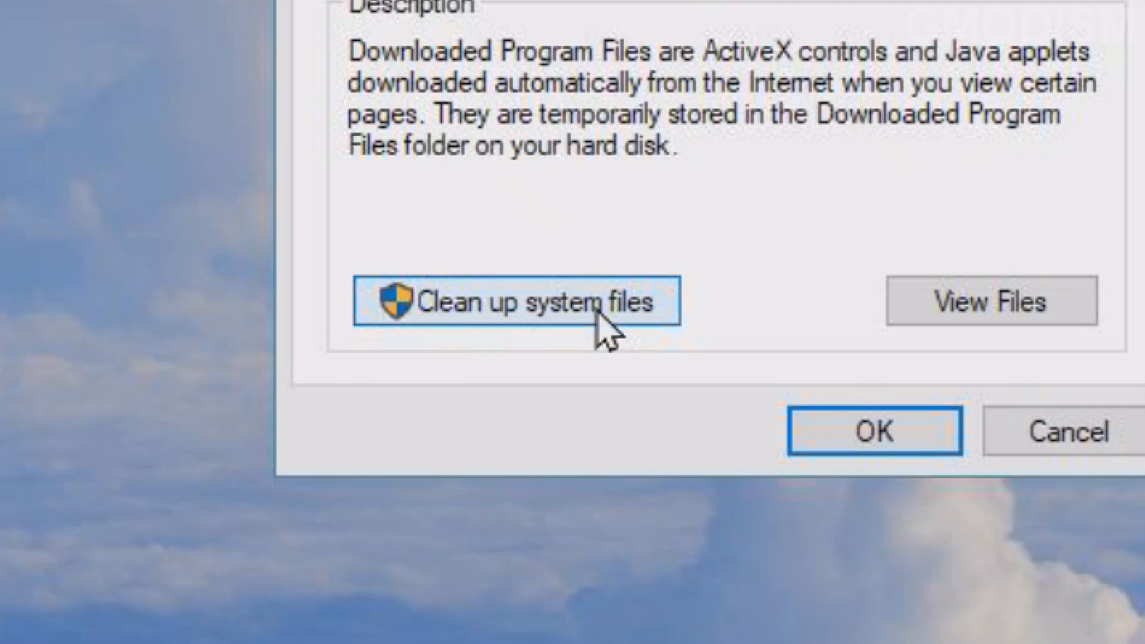
click(509, 301)
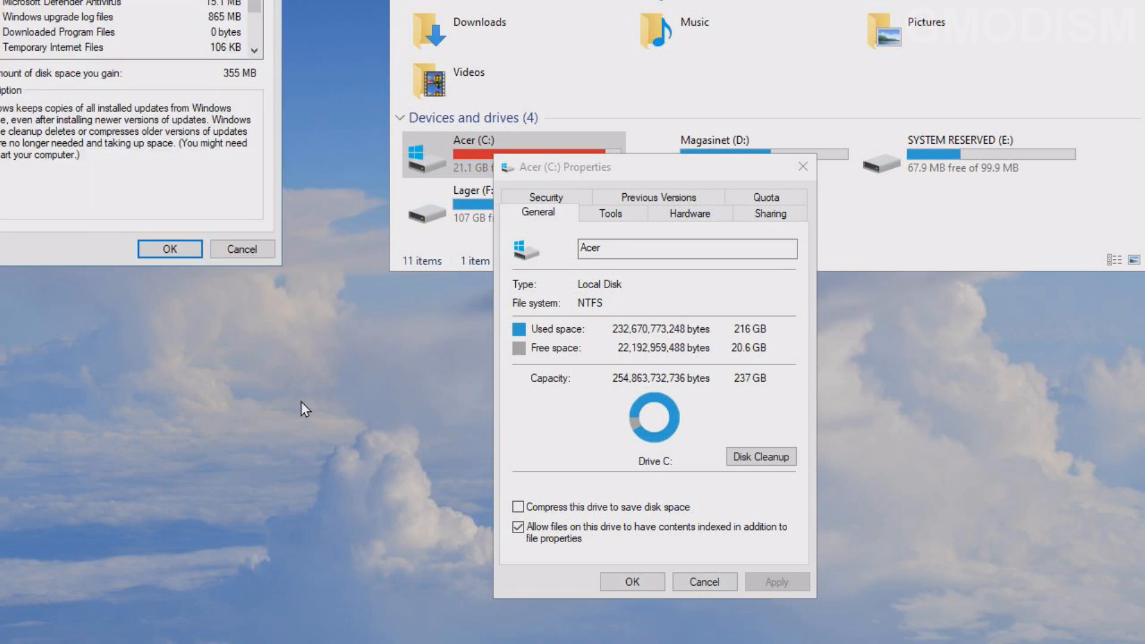
Tick Windows Update Cleanup, Defender, upgrade logs, Delivery Optimization, Recycle Bin and Temporary files.
click(759, 456)
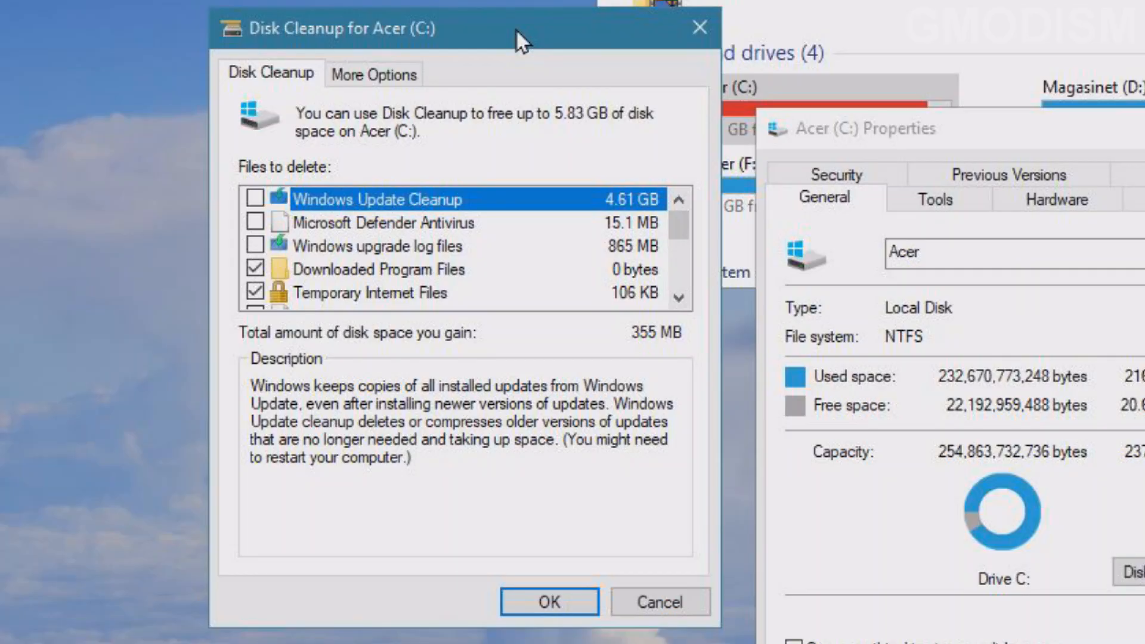
mouse_move(252, 223)
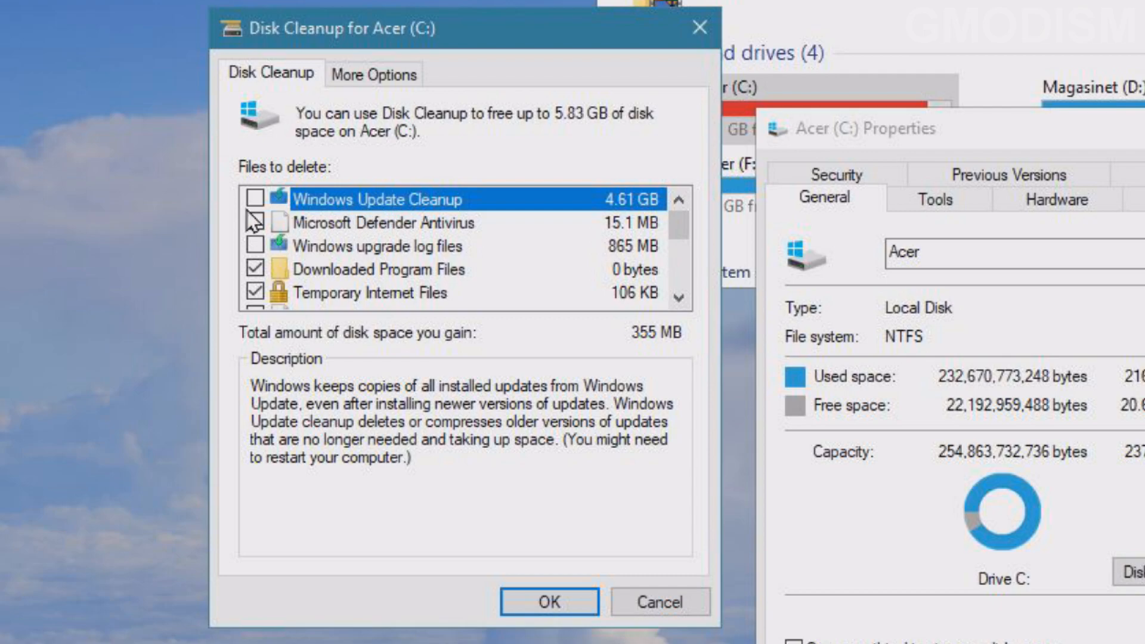
click(254, 199)
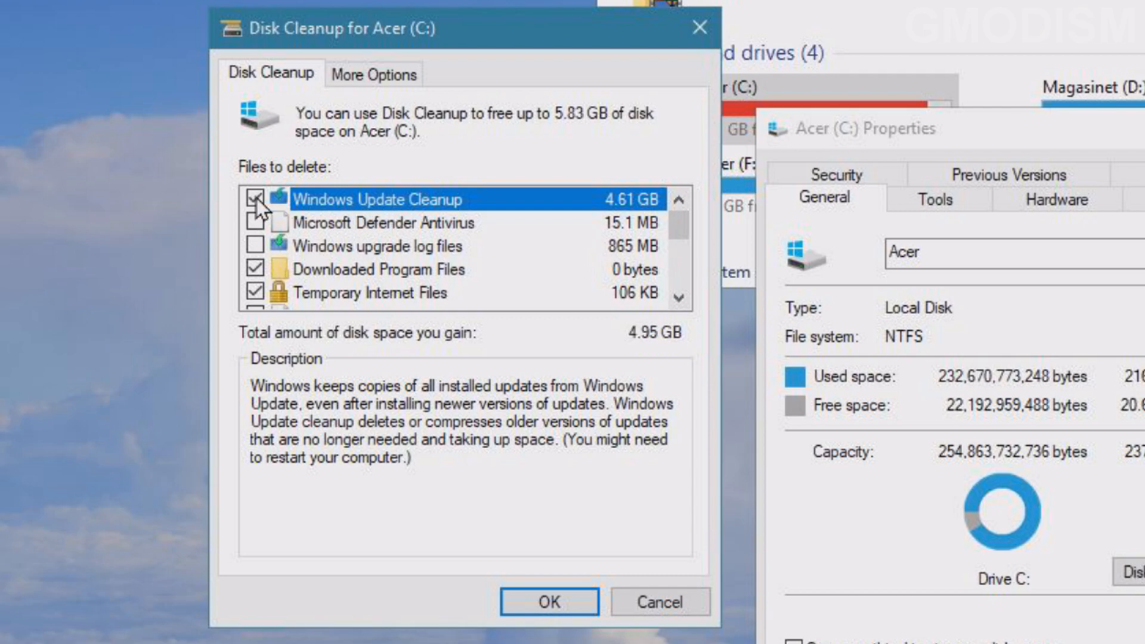
click(252, 223)
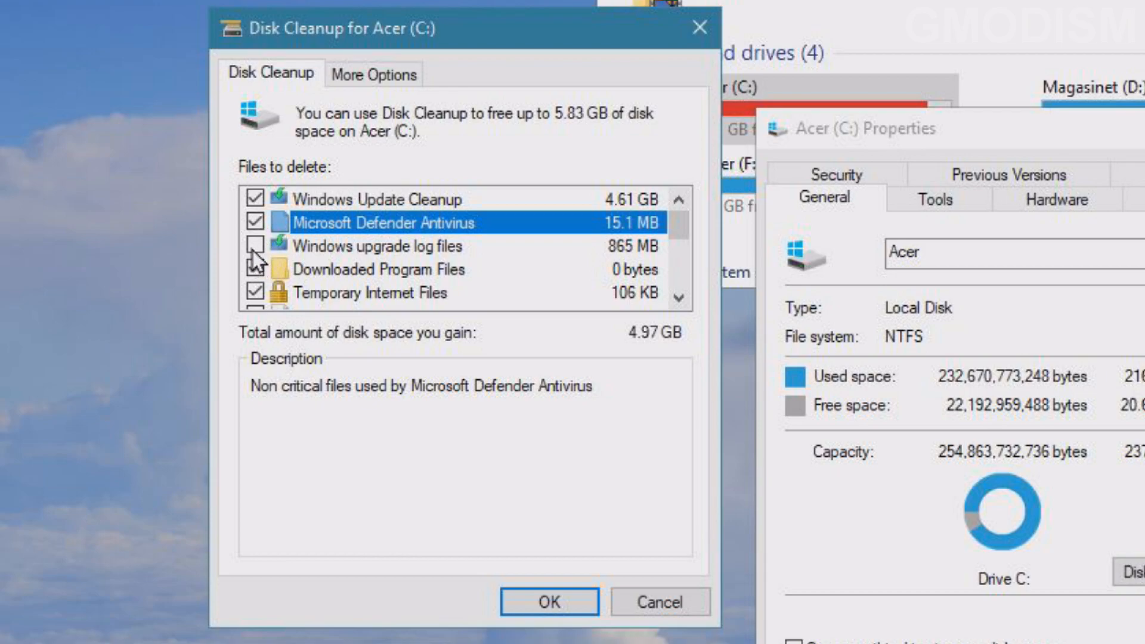
click(254, 246)
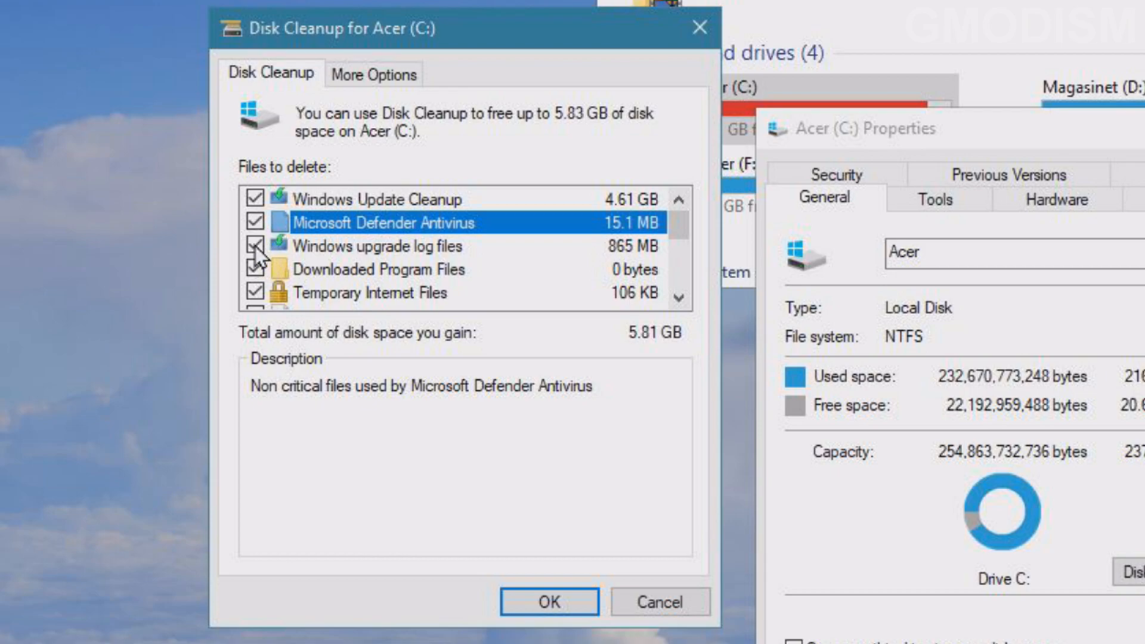
scroll(down, 3)
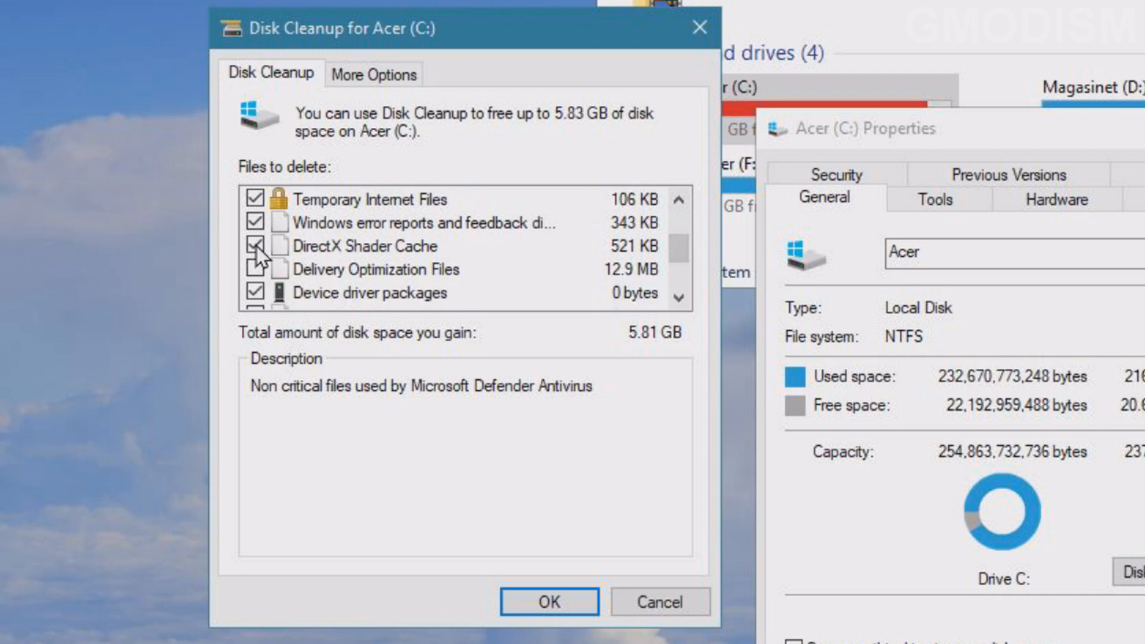
click(365, 269)
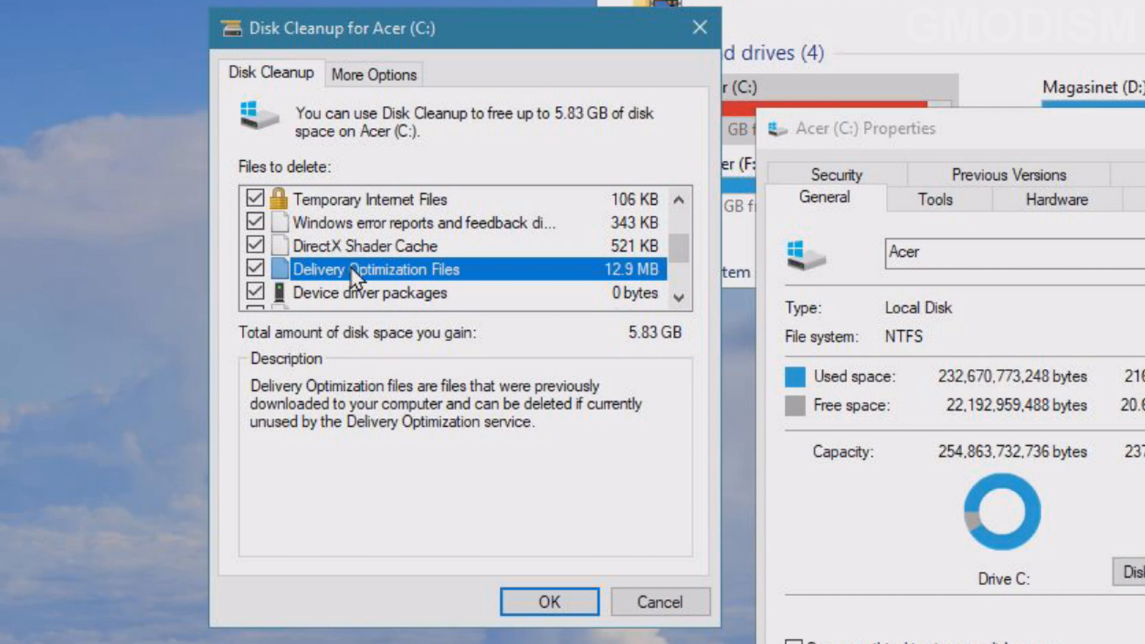
mouse_move(391, 276)
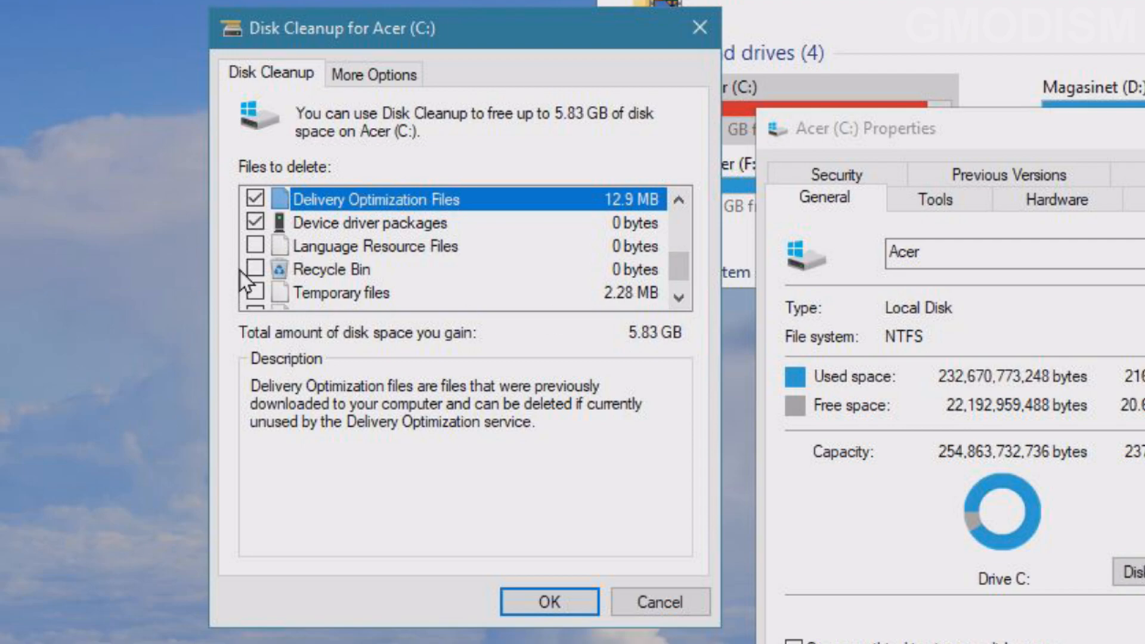
click(263, 270)
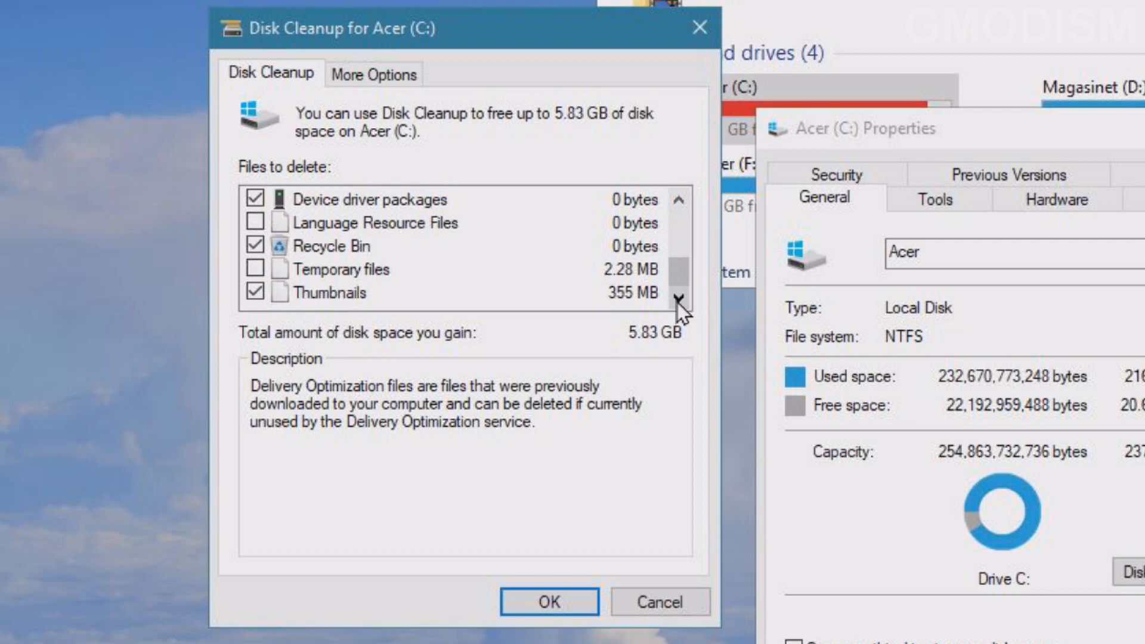
click(344, 270)
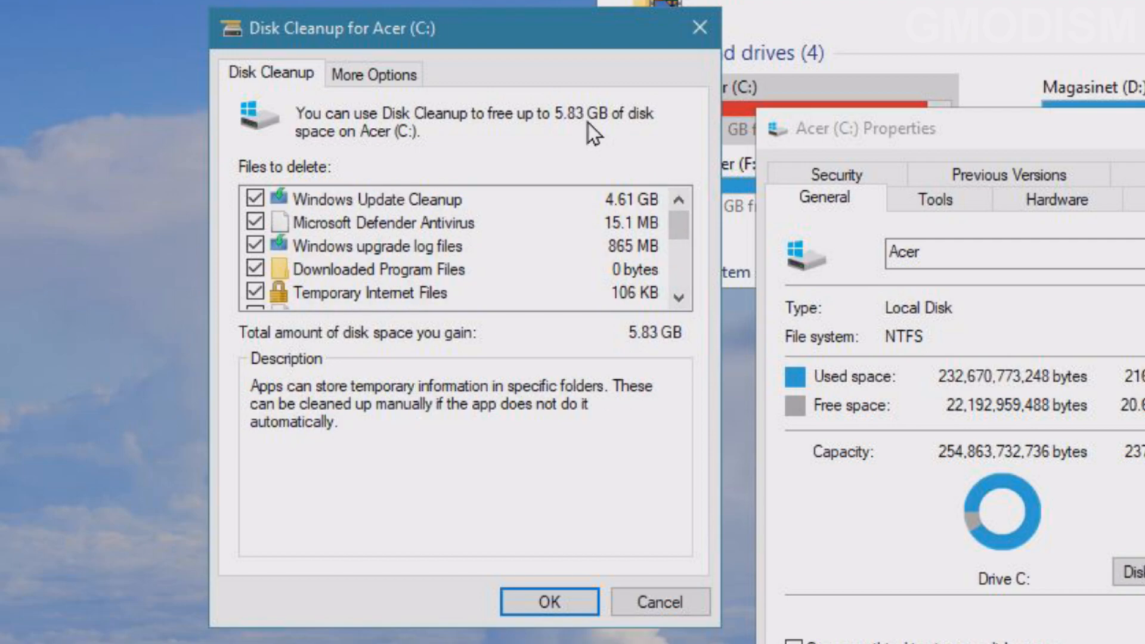
mouse_move(723, 252)
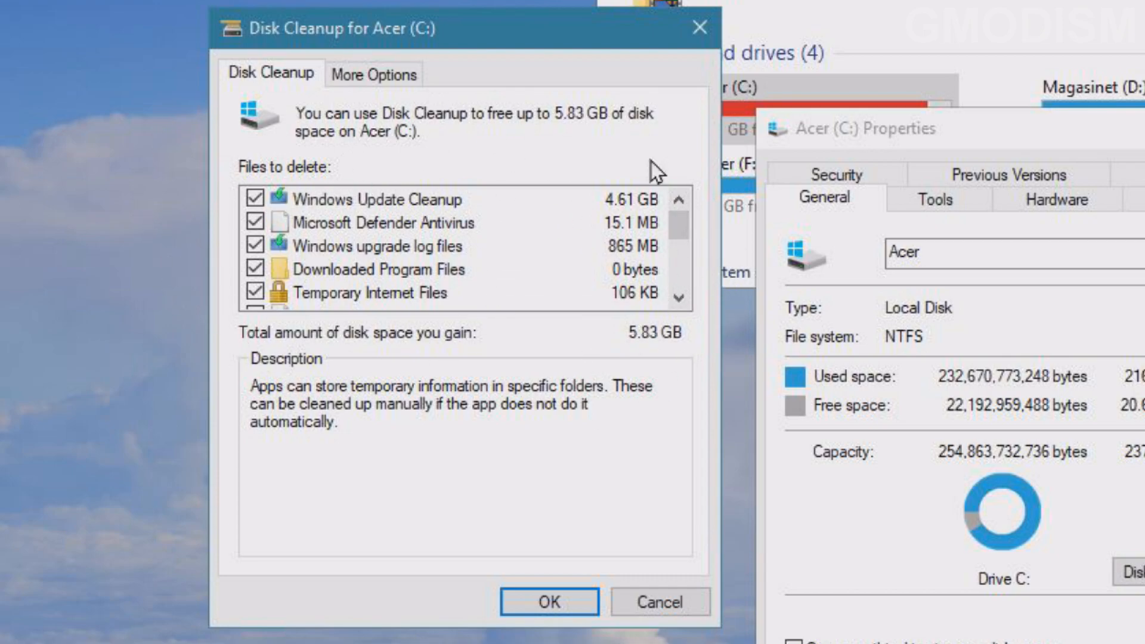
mouse_move(435, 219)
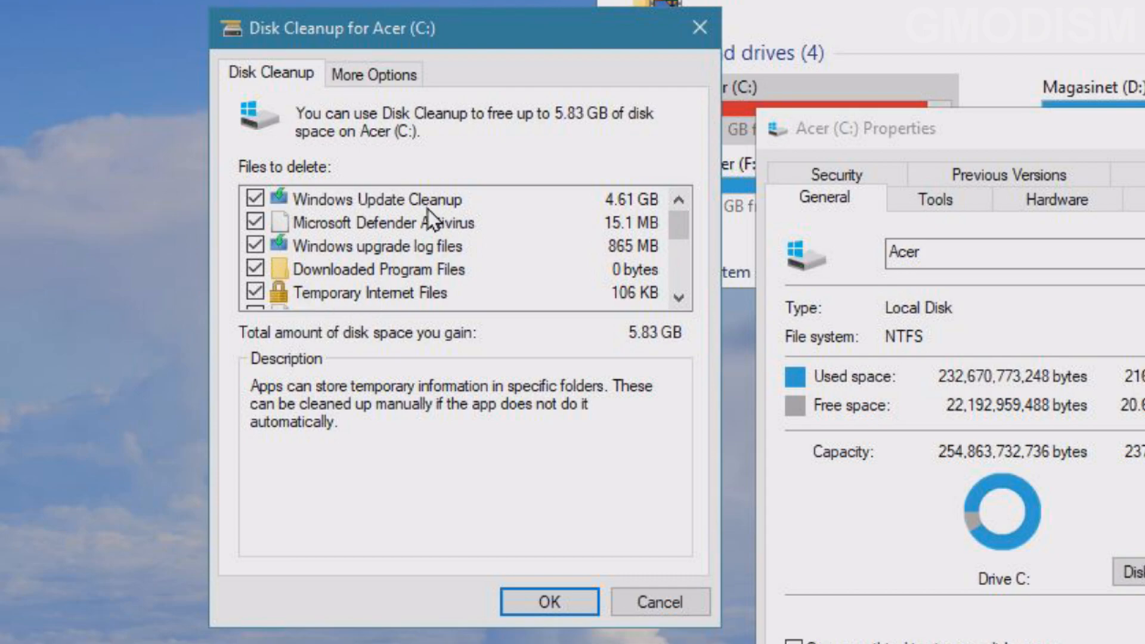
mouse_move(642, 227)
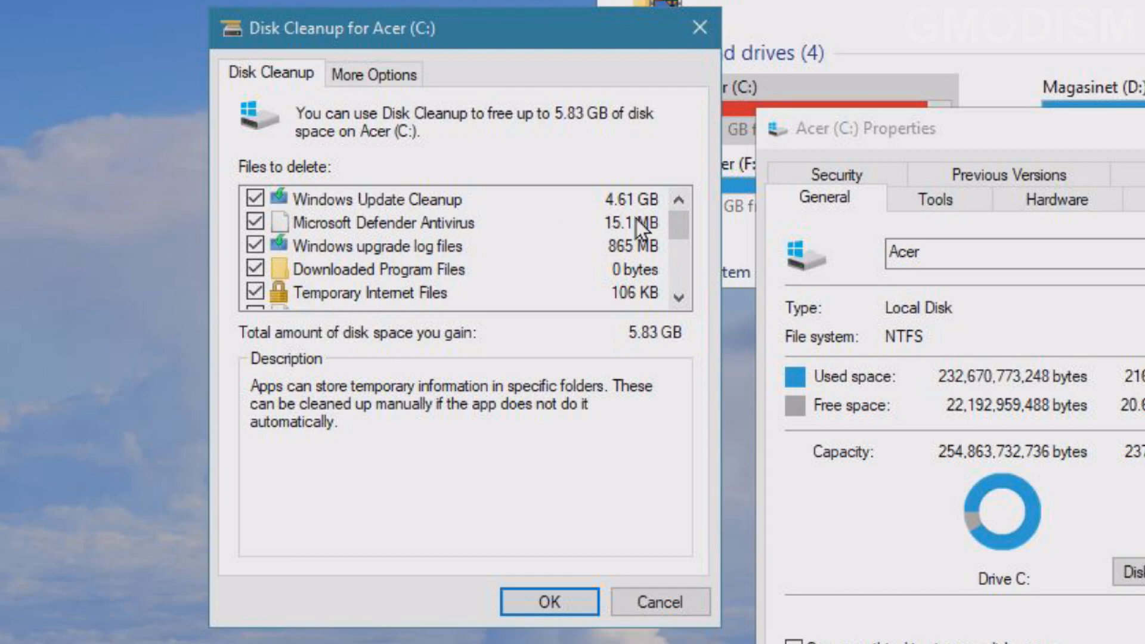
mouse_move(705, 252)
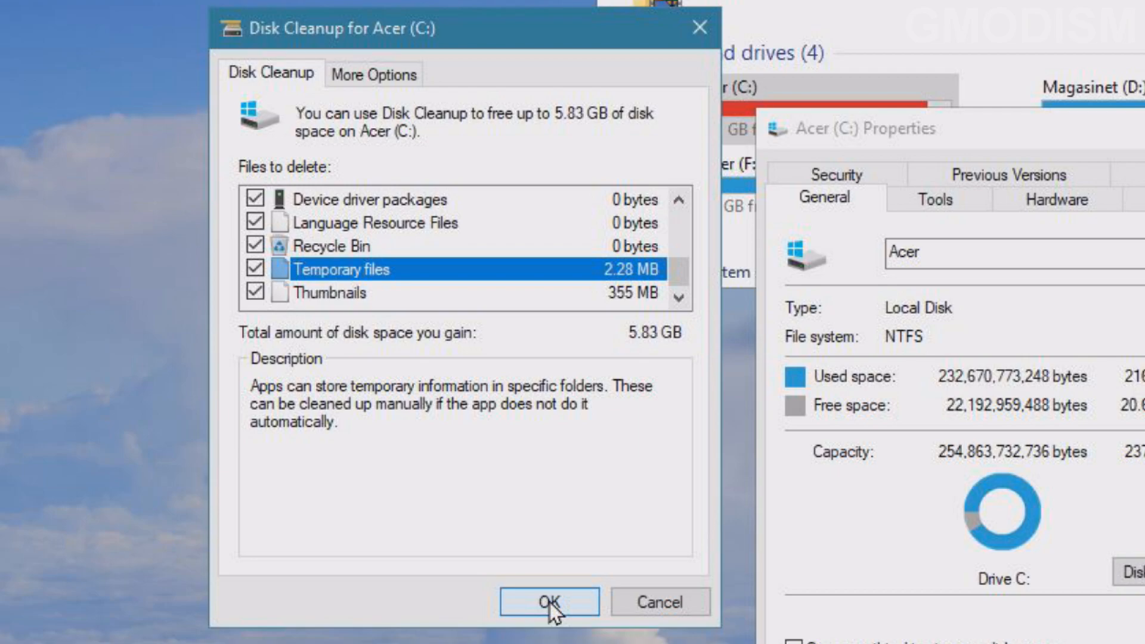
mouse_move(409, 472)
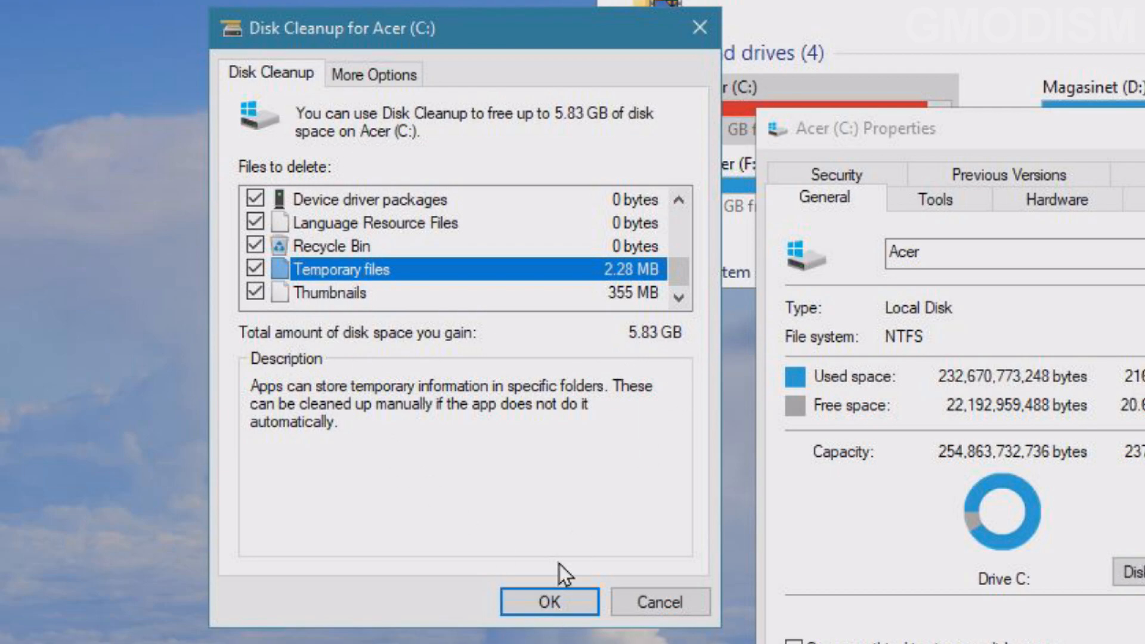
Confirm permanent deletion of the marked files, leaving drive C with 20.8 GB free.
click(549, 602)
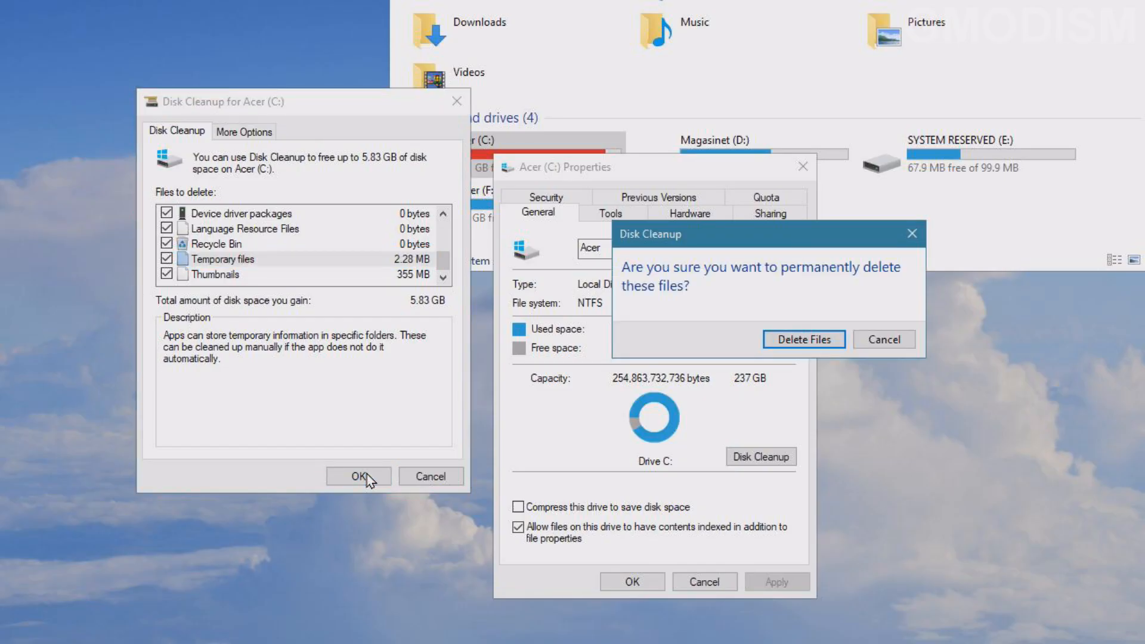
mouse_move(804, 339)
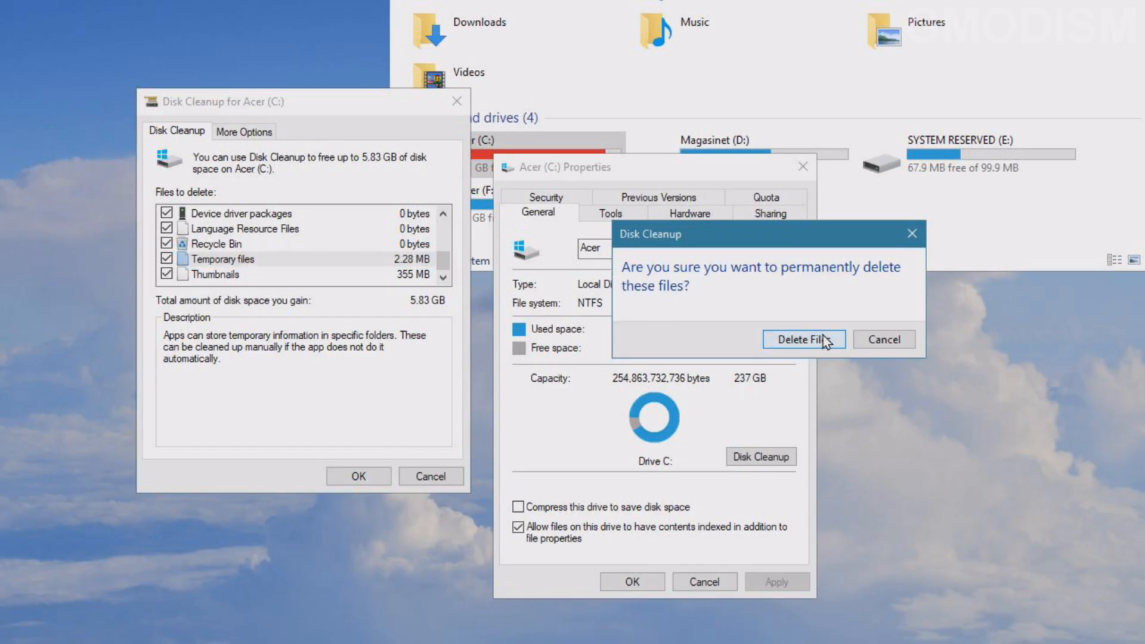
click(802, 339)
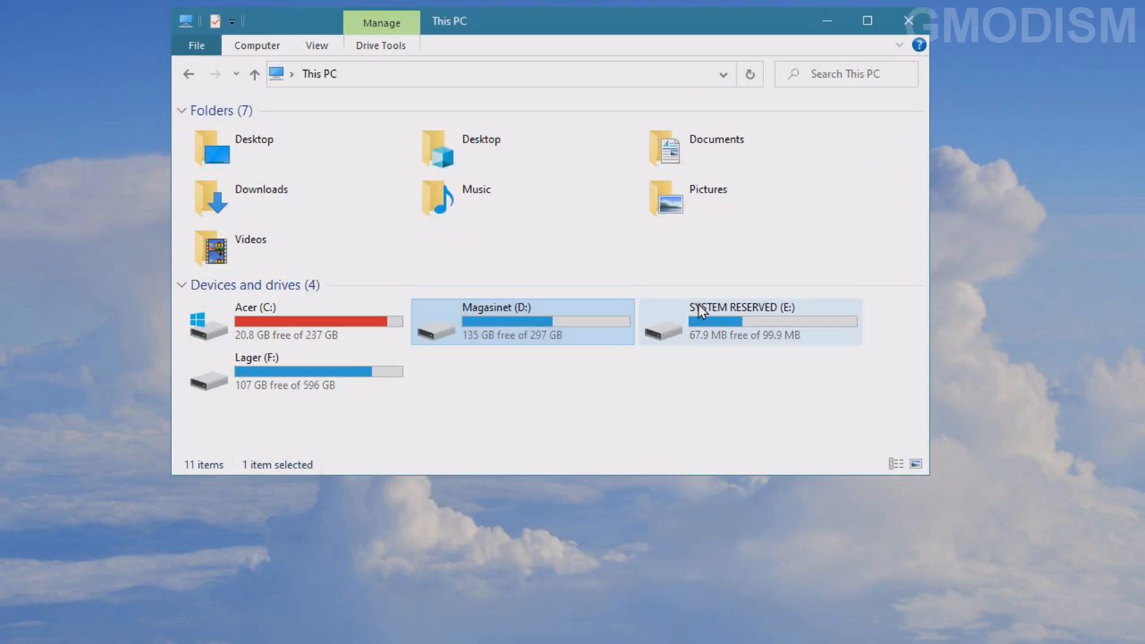
Open the Lager (F:) drive's Properties from its right-click menu.
right_click(263, 377)
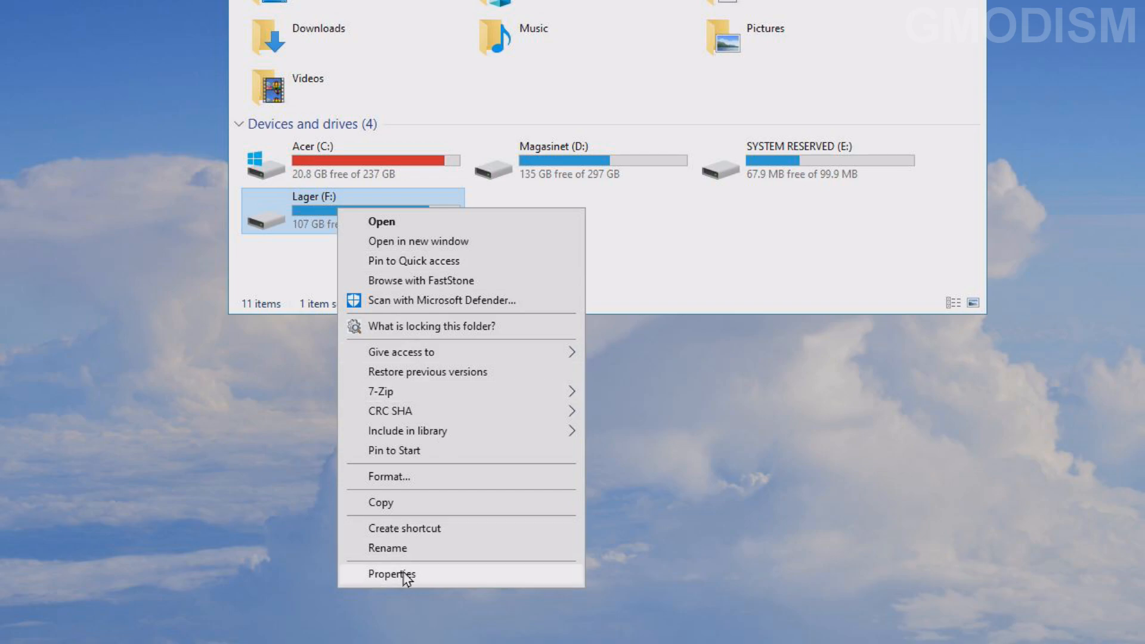
click(393, 574)
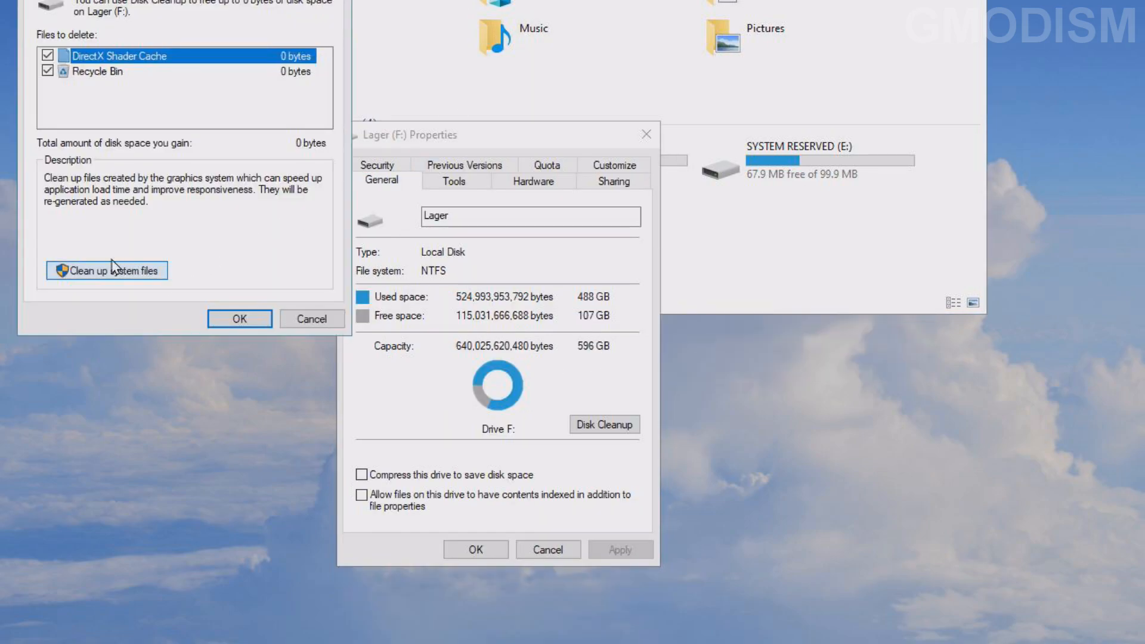